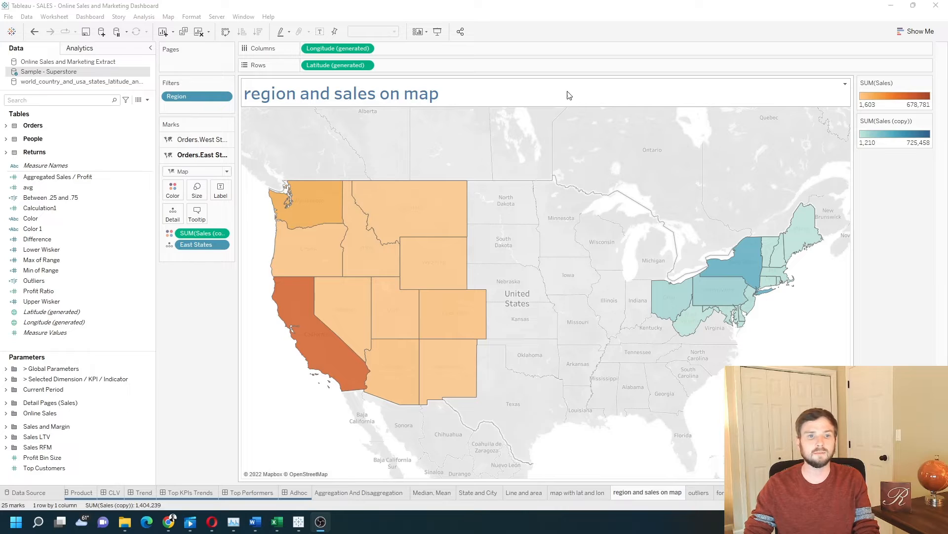
pyautogui.moveTo(325, 274)
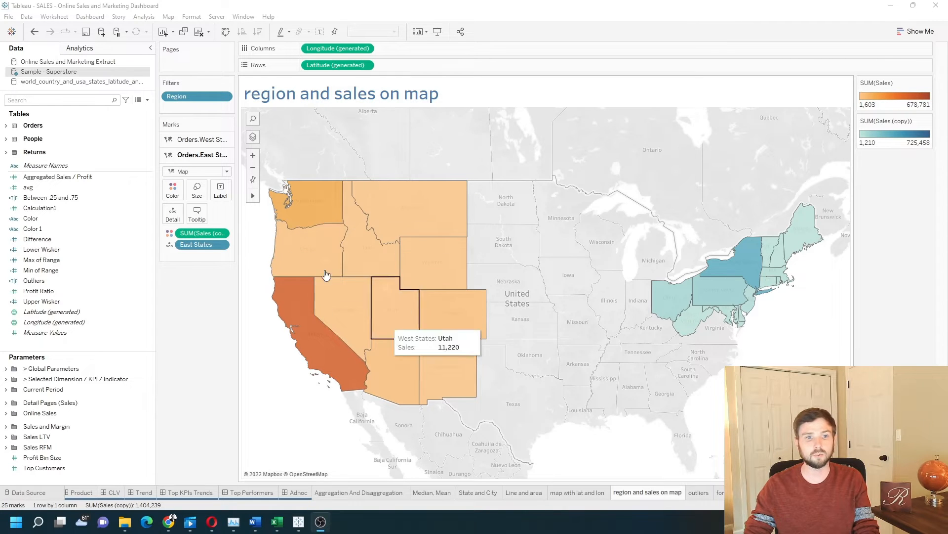
pyautogui.moveTo(421, 317)
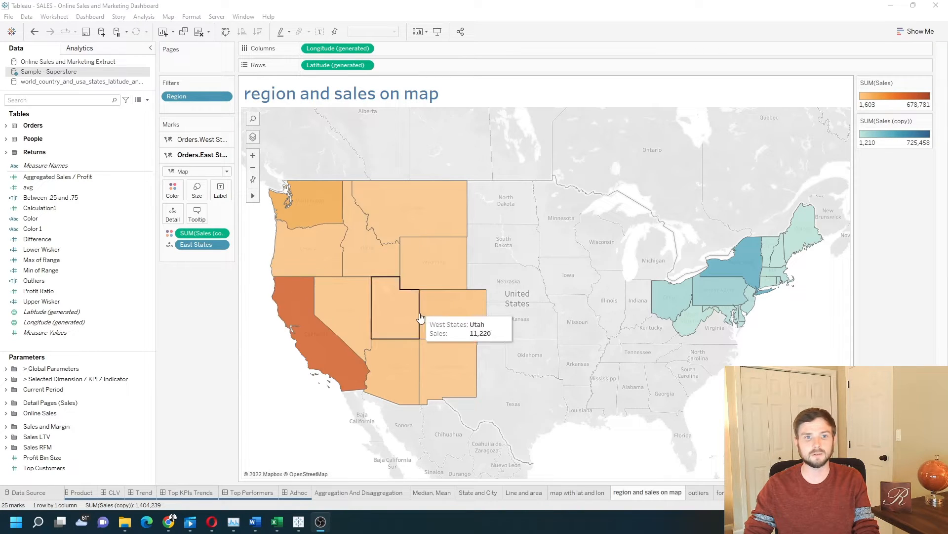
pyautogui.moveTo(732, 162)
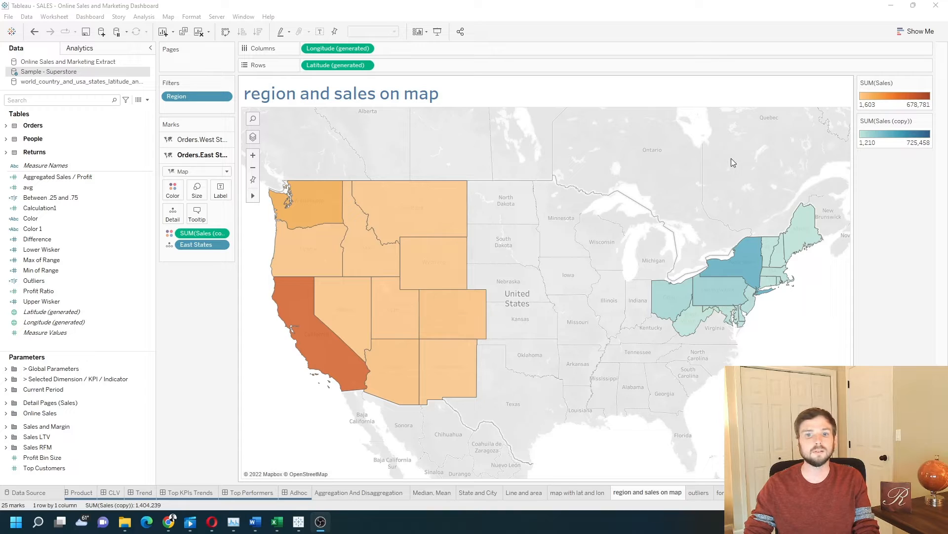